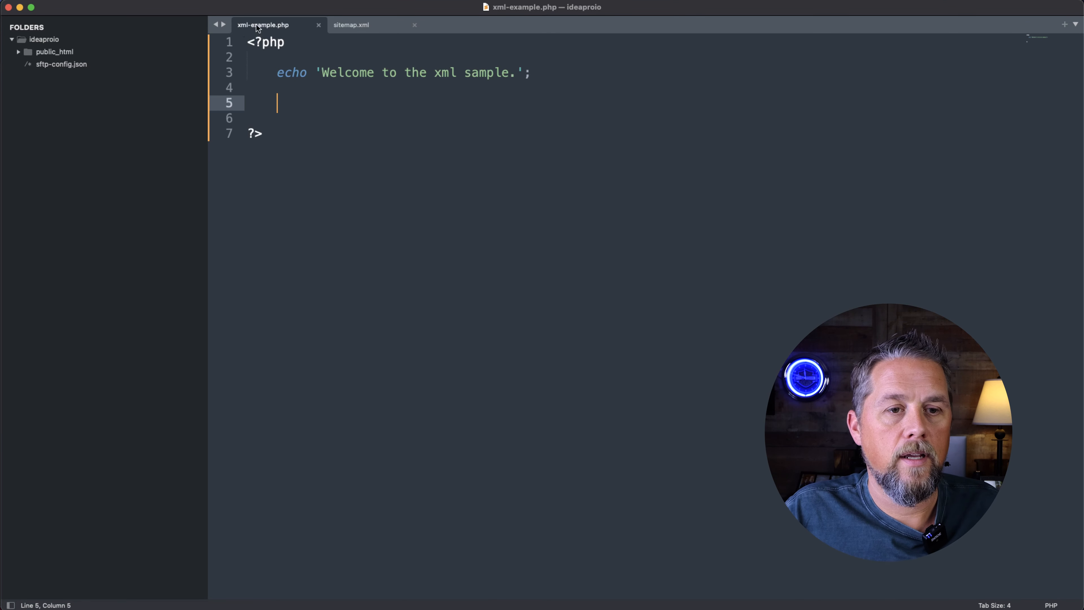
{"action": "mouse_move", "coordinate": [263, 25]}
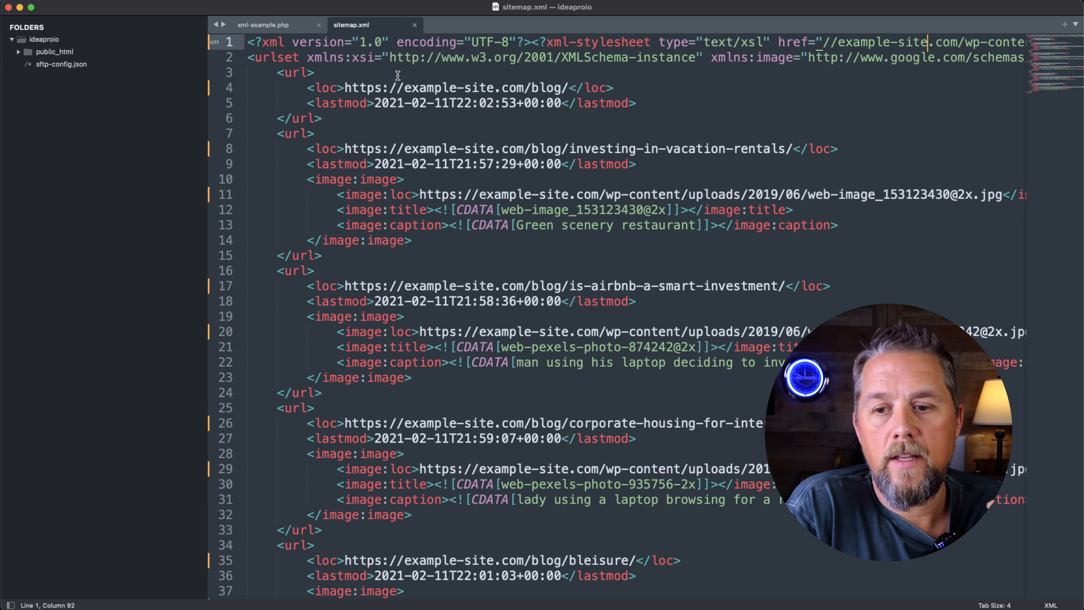
- Scroll through sitemap.xml to review its url, loc and lastmod entries
{"action": "scroll", "scroll_direction": "down", "scroll_amount": 3}
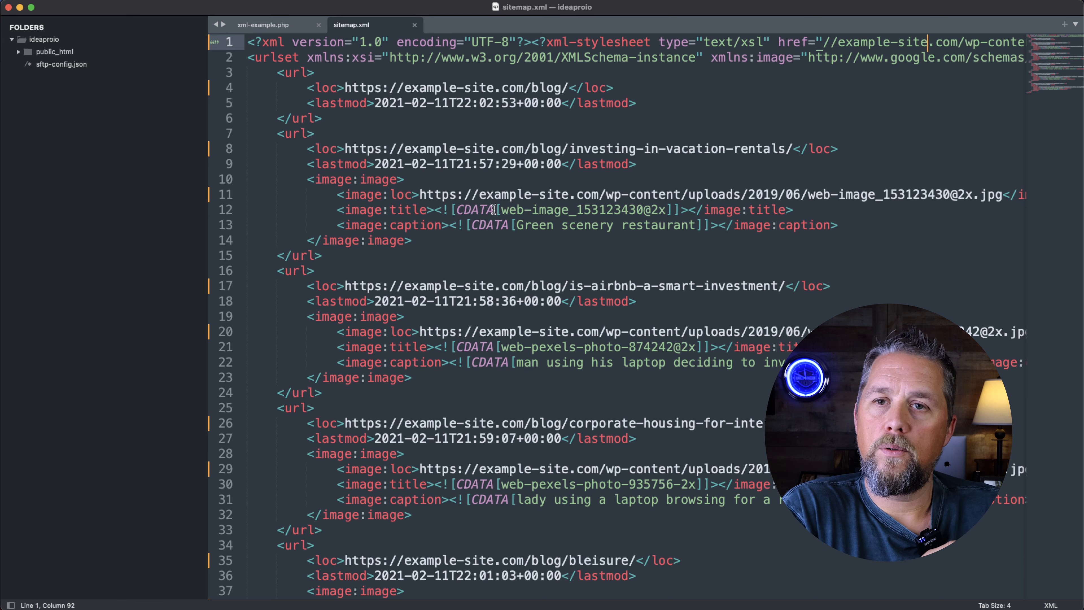
{"action": "mouse_move", "coordinate": [316, 118]}
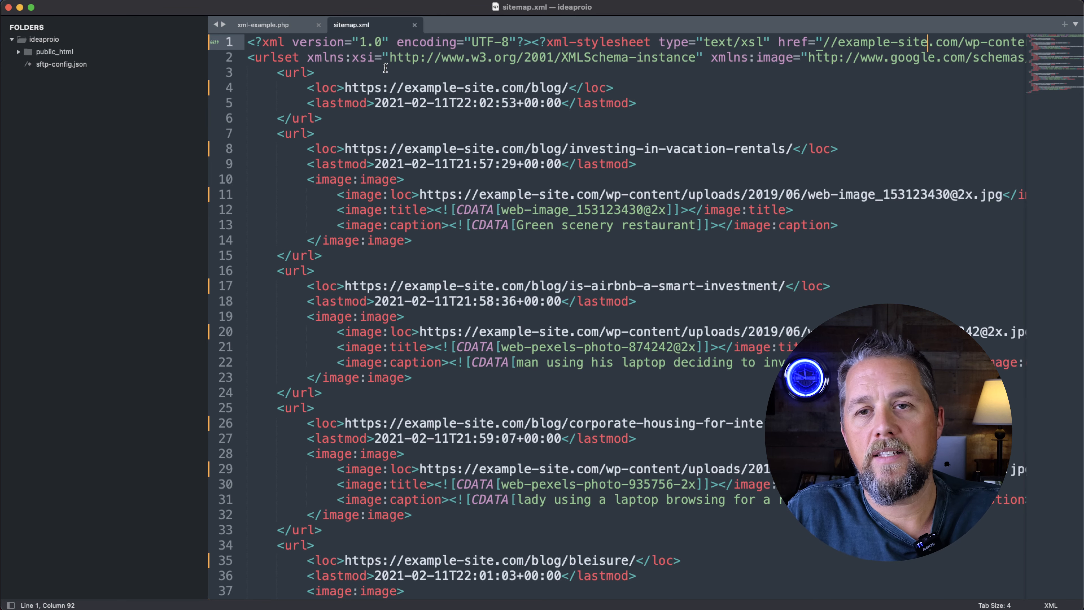
- Add $xml = file_get_contents('sitemap.xml'); after the welcome echo in xml-example.php
{"action": "left_click", "coordinate": [262, 24]}
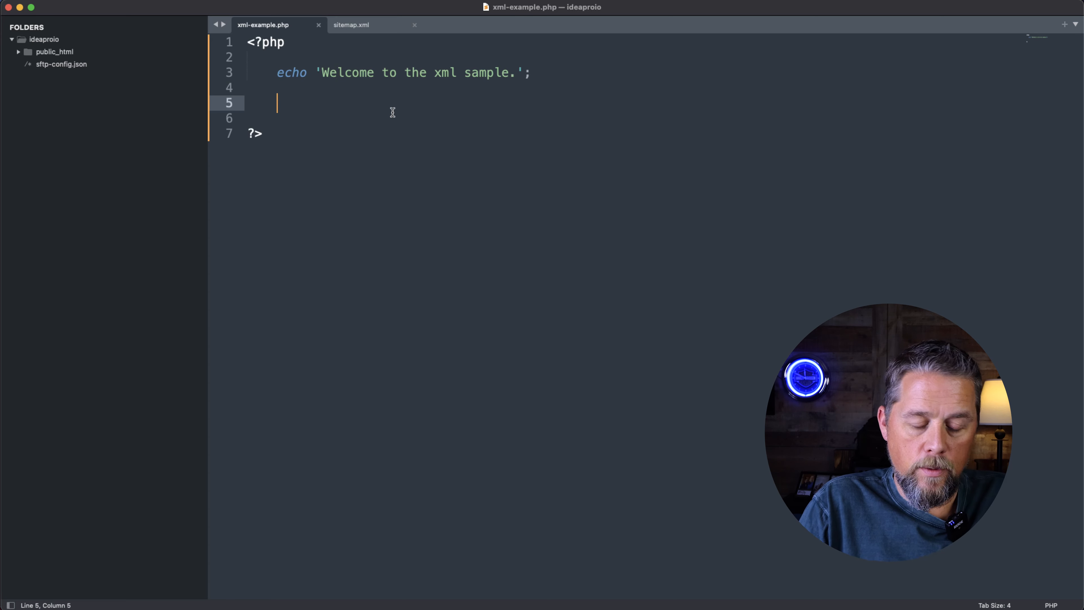
{"action": "type", "text": "$xa"}
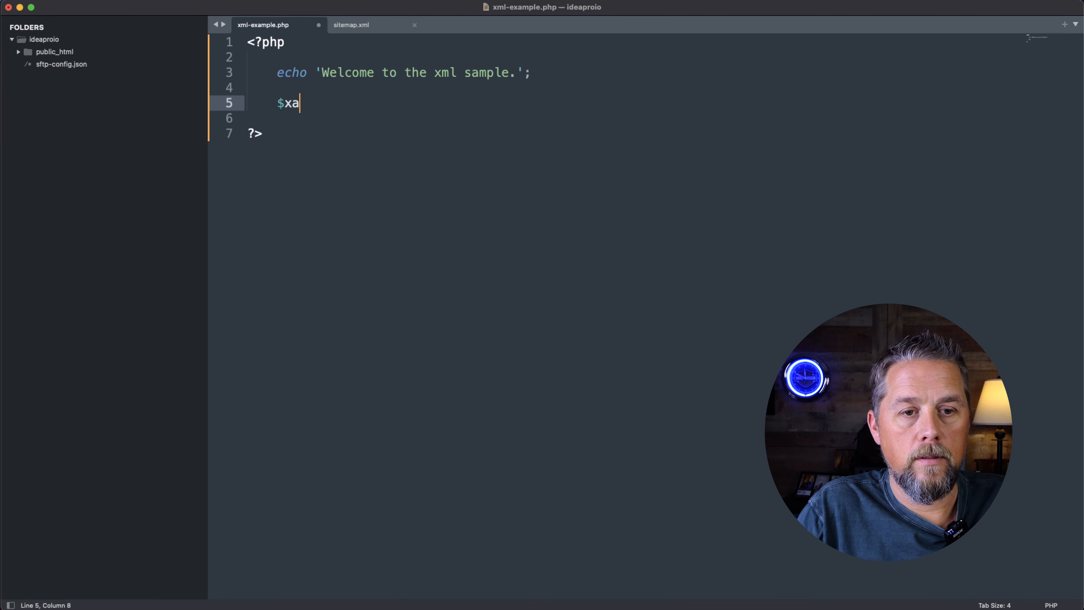
{"action": "type", "text": "ml ="}
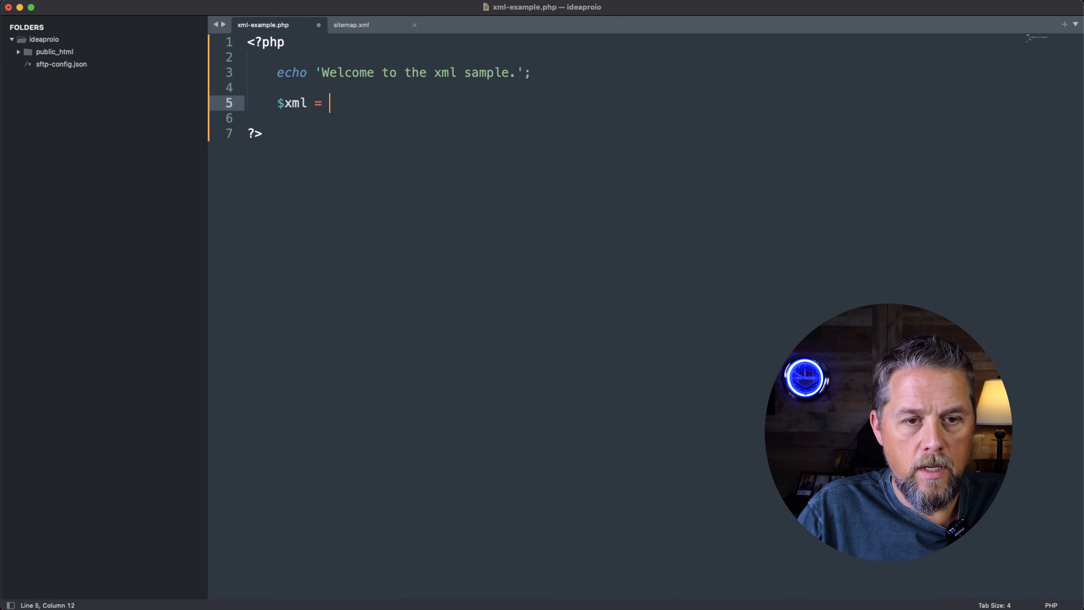
{"action": "type", "text": "file"}
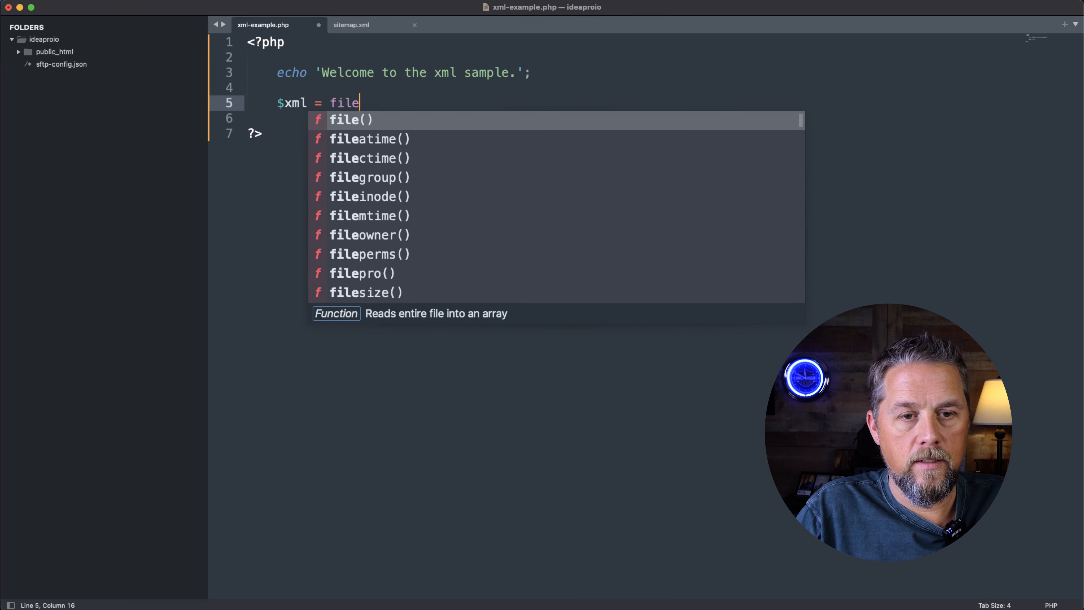
{"action": "type", "text": "_get_contents("}
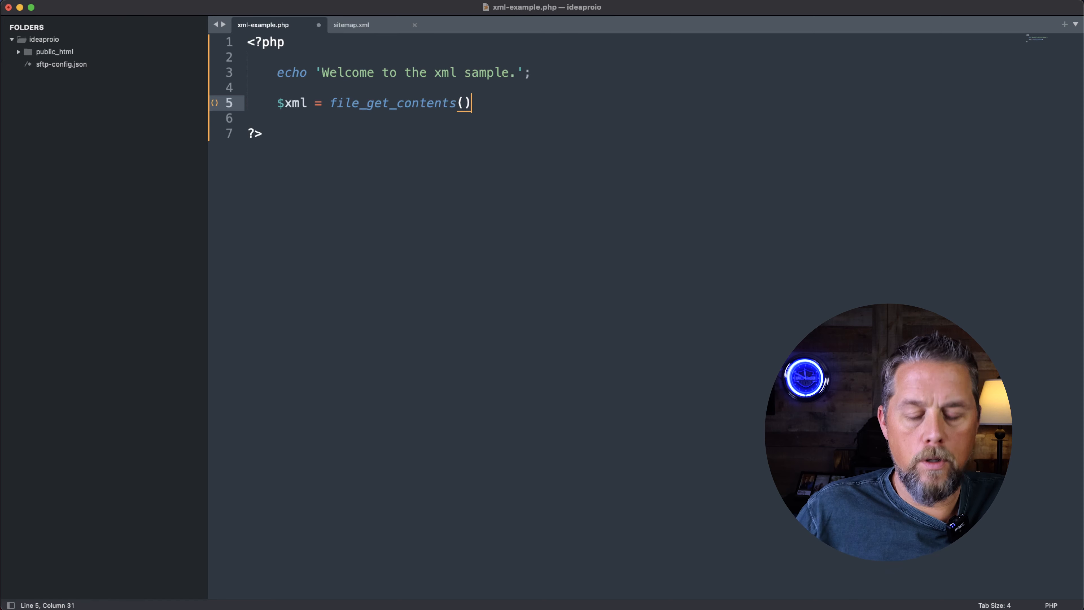
{"action": "type", "text": ";"}
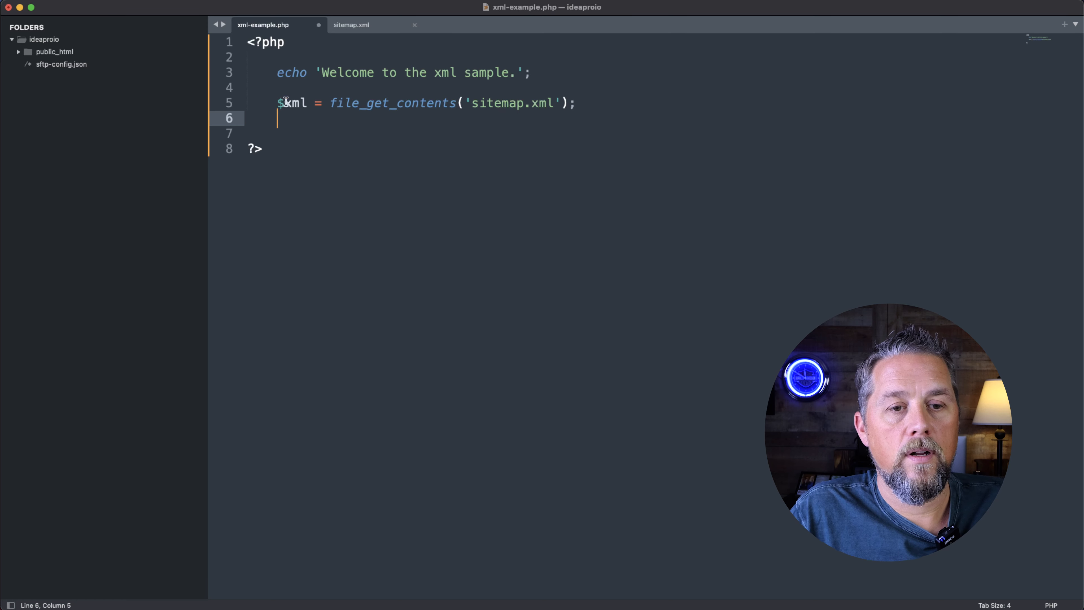
- Add $xml_parse = simplexml_load_string($xml) and print it with print_r inside pre tags
{"action": "key", "text": "enter"}
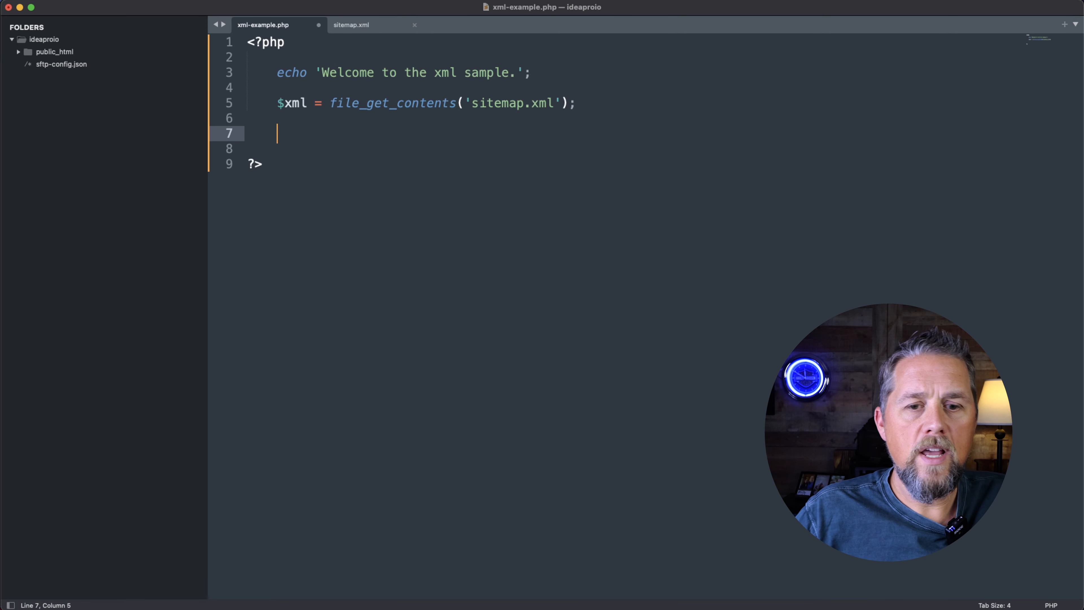
{"action": "mouse_move", "coordinate": [486, 152]}
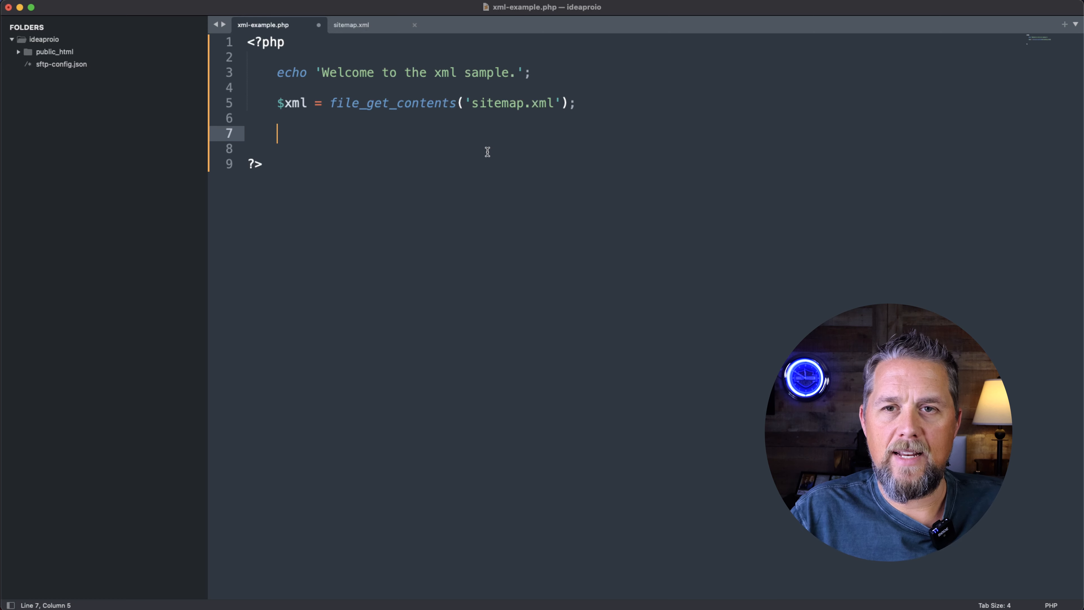
{"action": "type", "text": "$"}
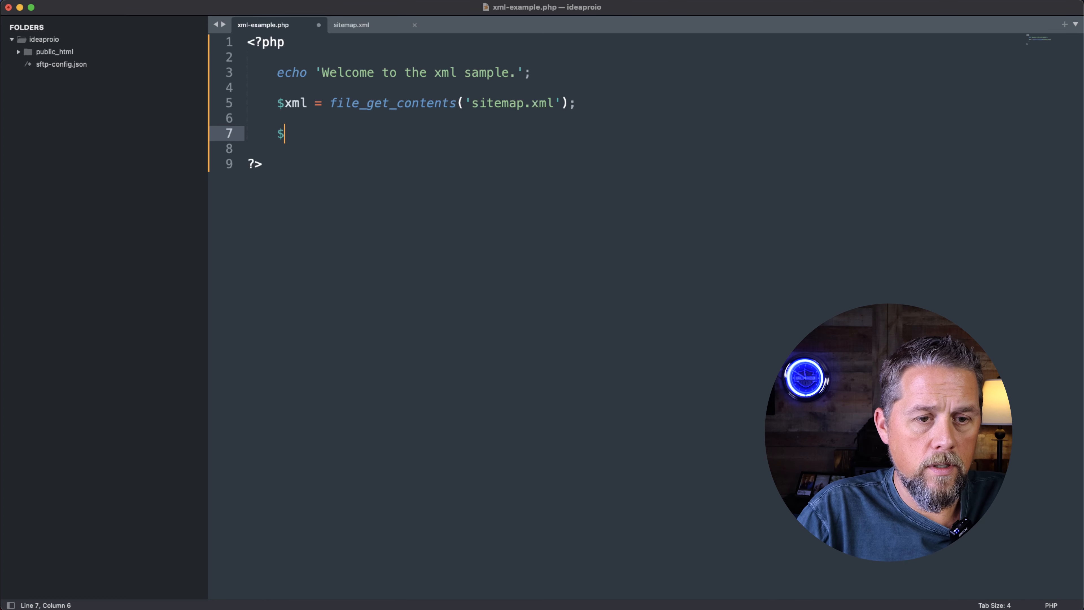
{"action": "type", "text": "x"}
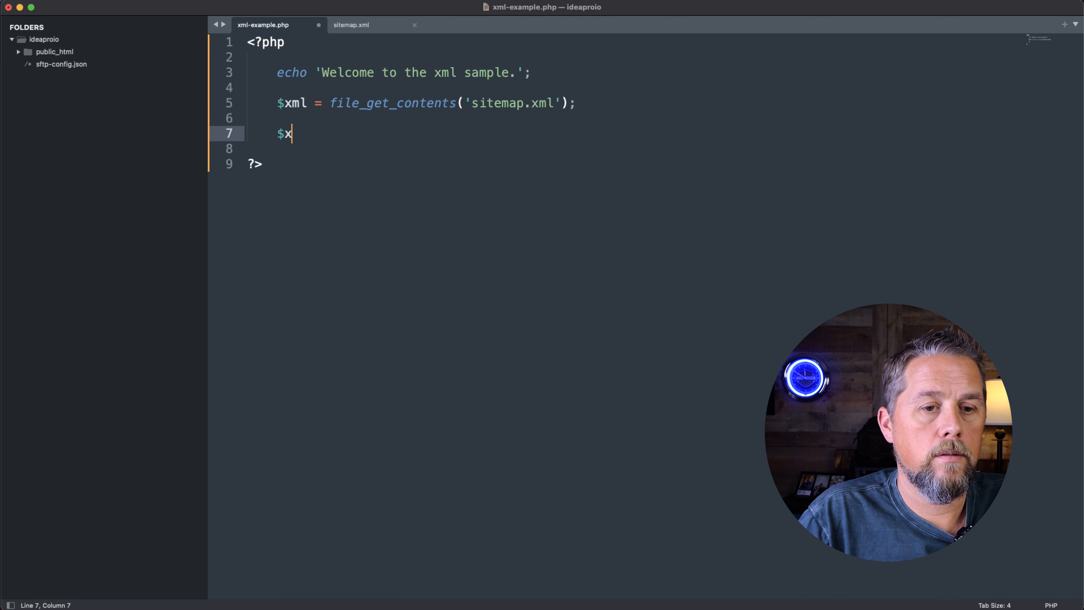
{"action": "type", "text": "ml_"}
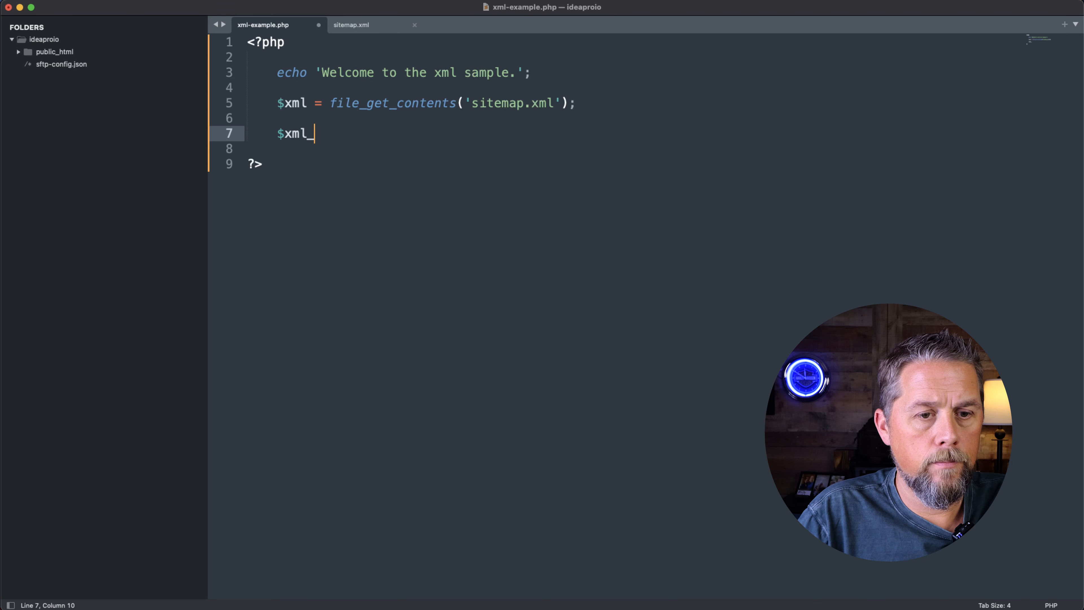
{"action": "type", "text": "parse ="}
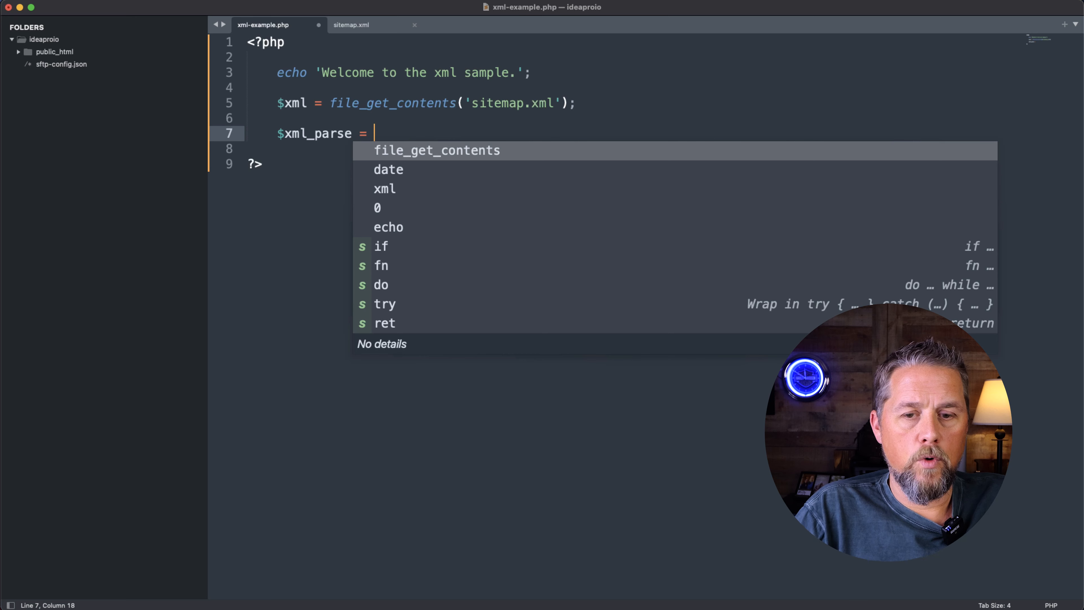
{"action": "type", "text": "s"}
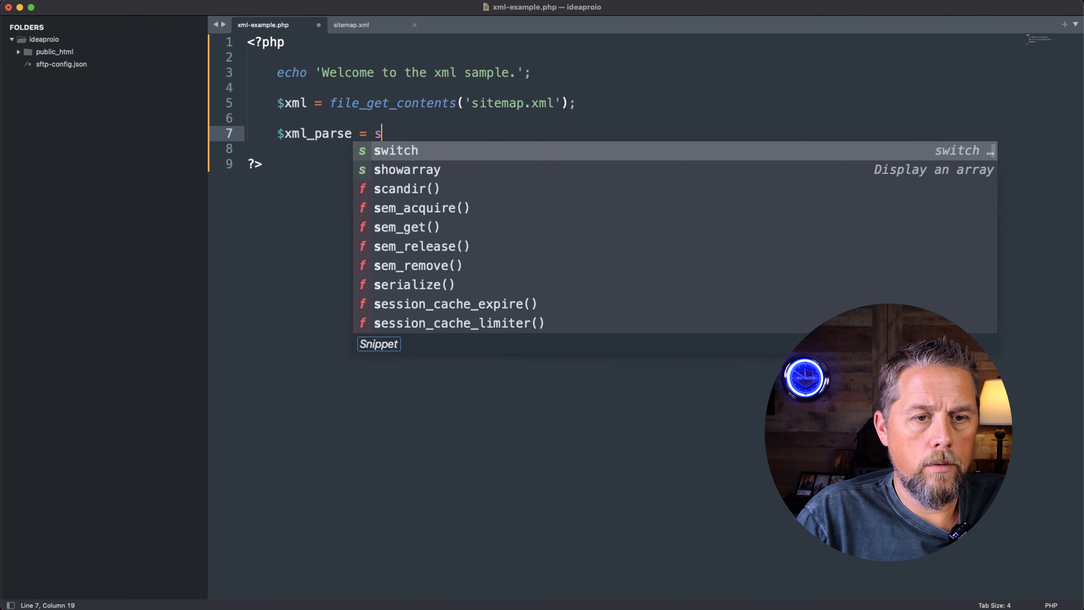
{"action": "type", "text": "implexml_load_string($xml);"}
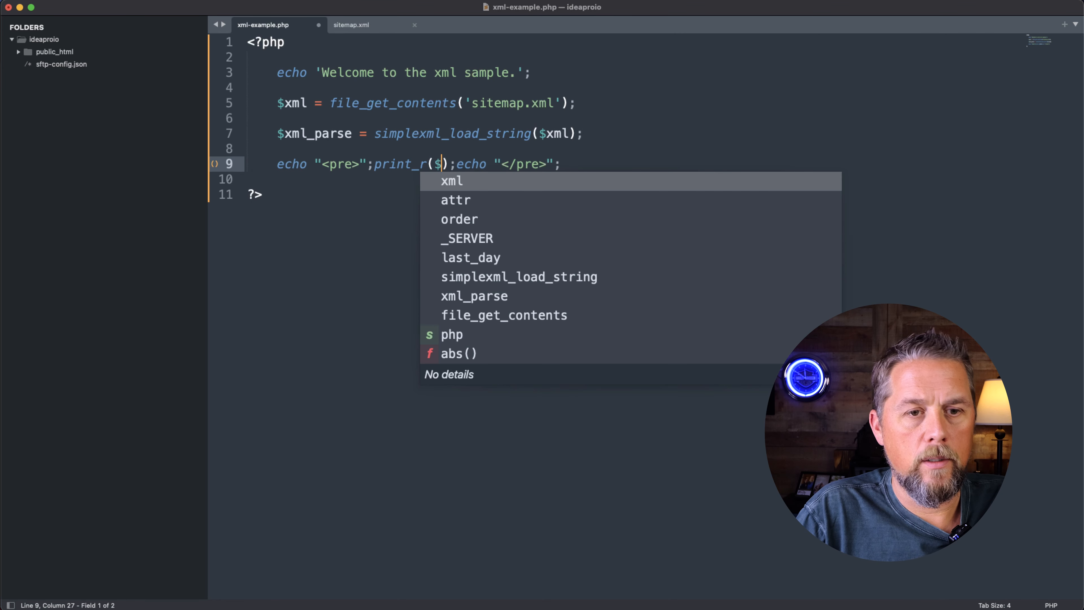
{"action": "type", "text": "xml"}
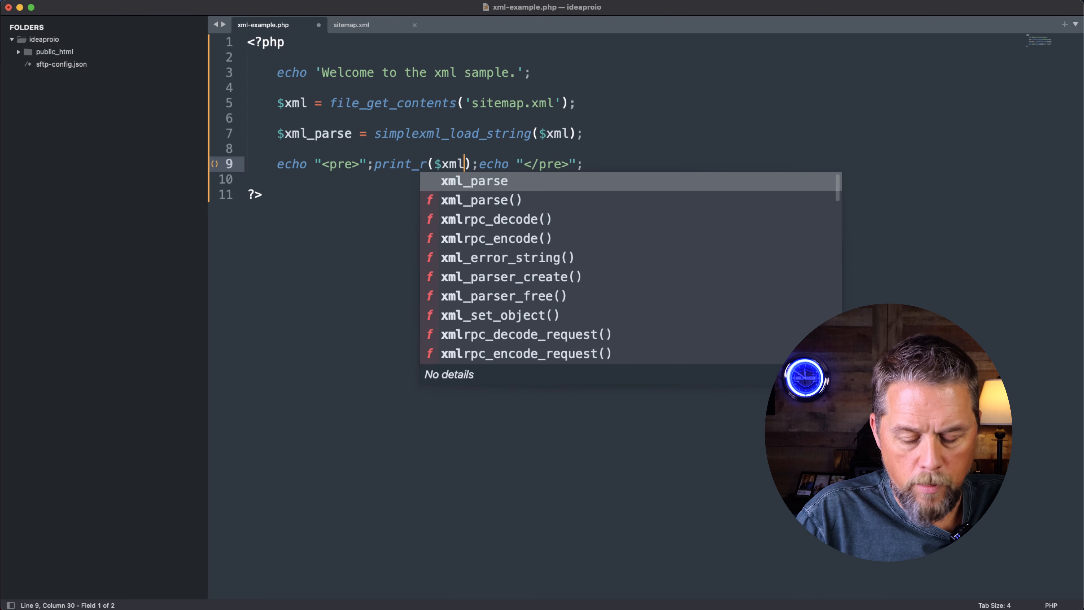
{"action": "type", "text": "_a"}
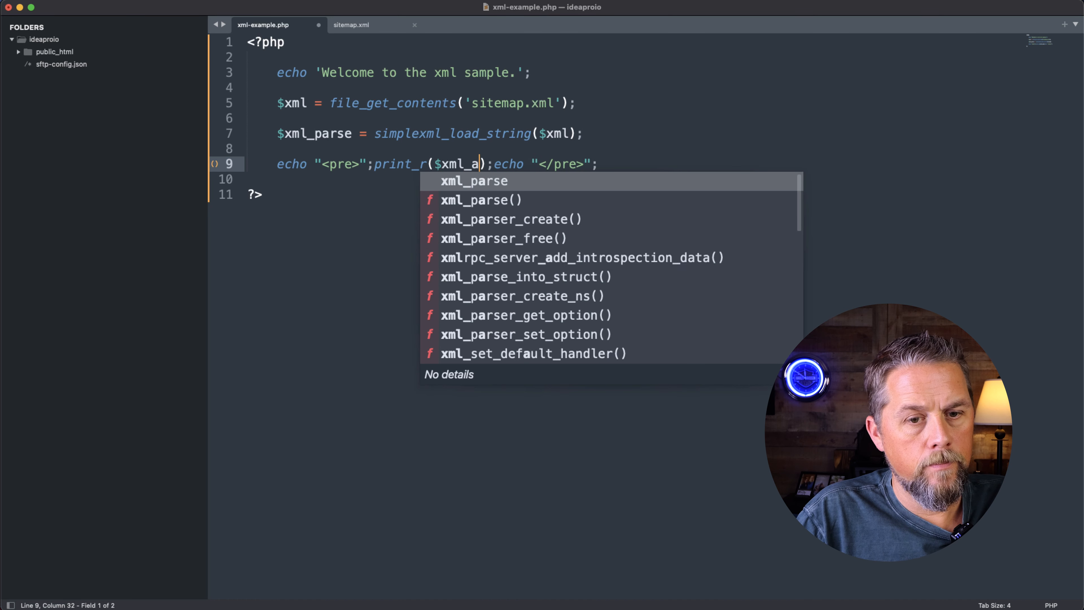
{"action": "type", "text": "ps"}
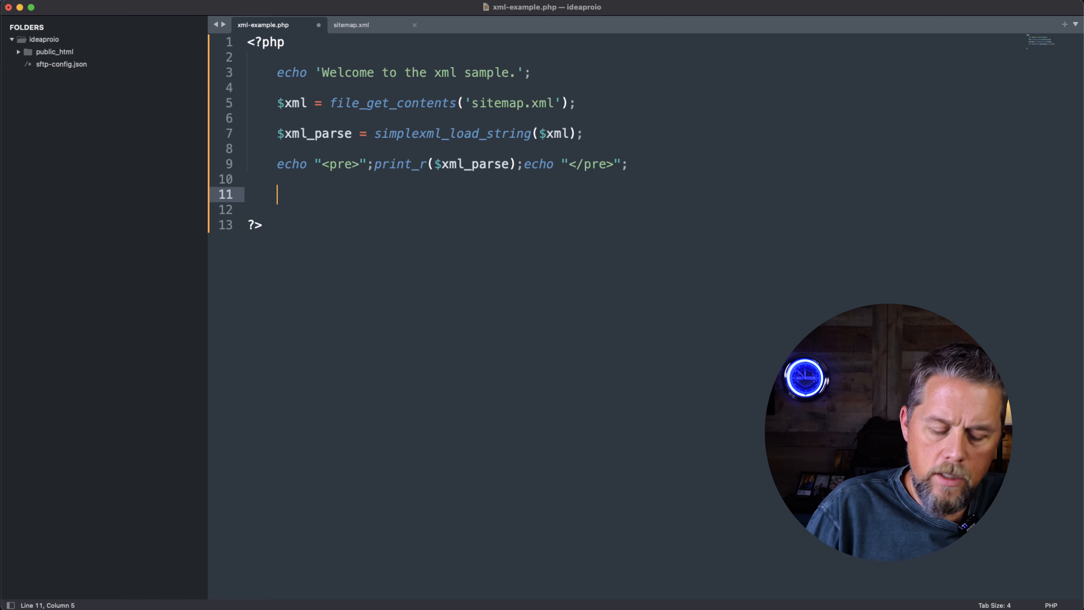
- Write foreach($xml_parse as $k=>$v) looping over the parsed sitemap entries
{"action": "type", "text": "foreach()"}
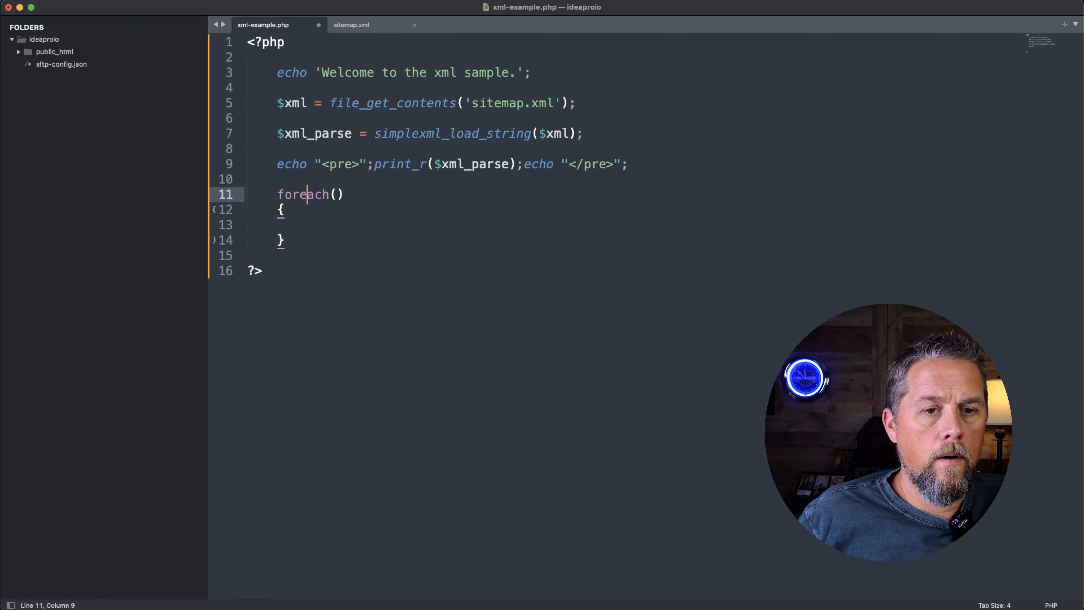
{"action": "type", "text": "$x"}
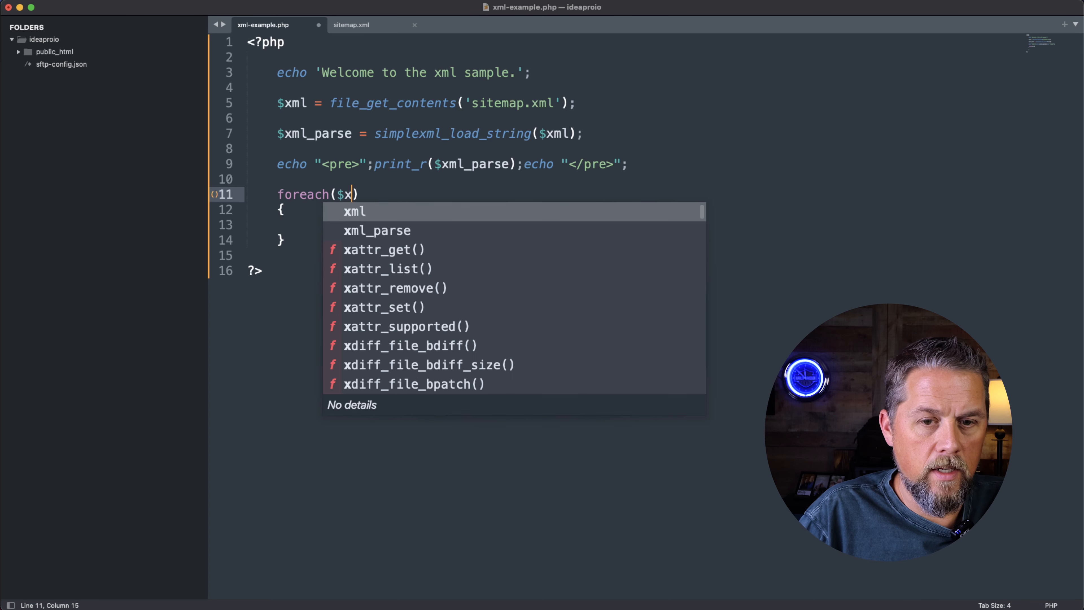
{"action": "type", "text": "ml_par"}
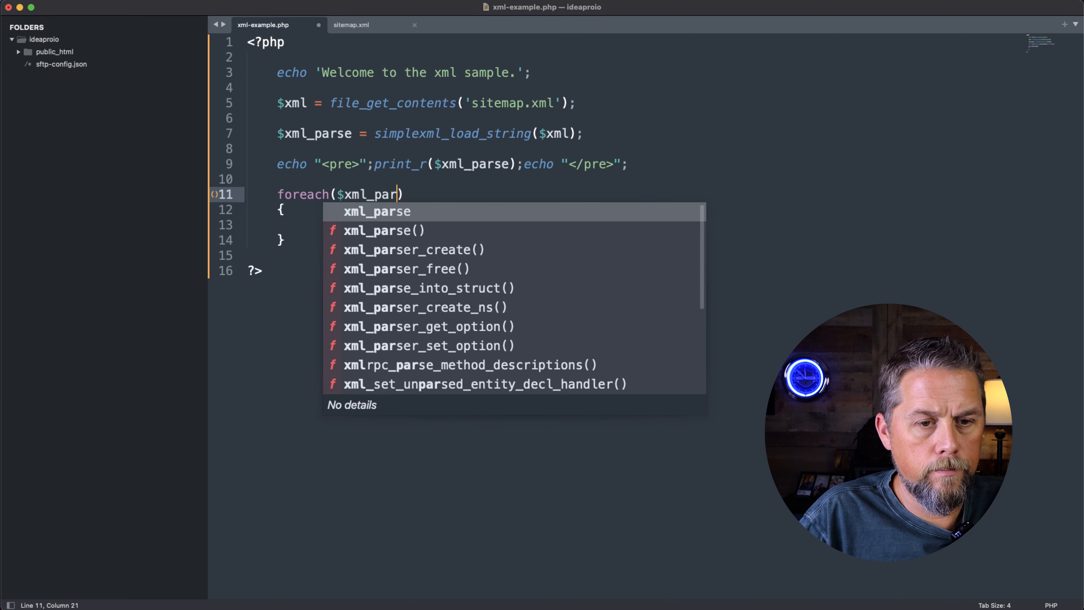
{"action": "type", "text": "se as"}
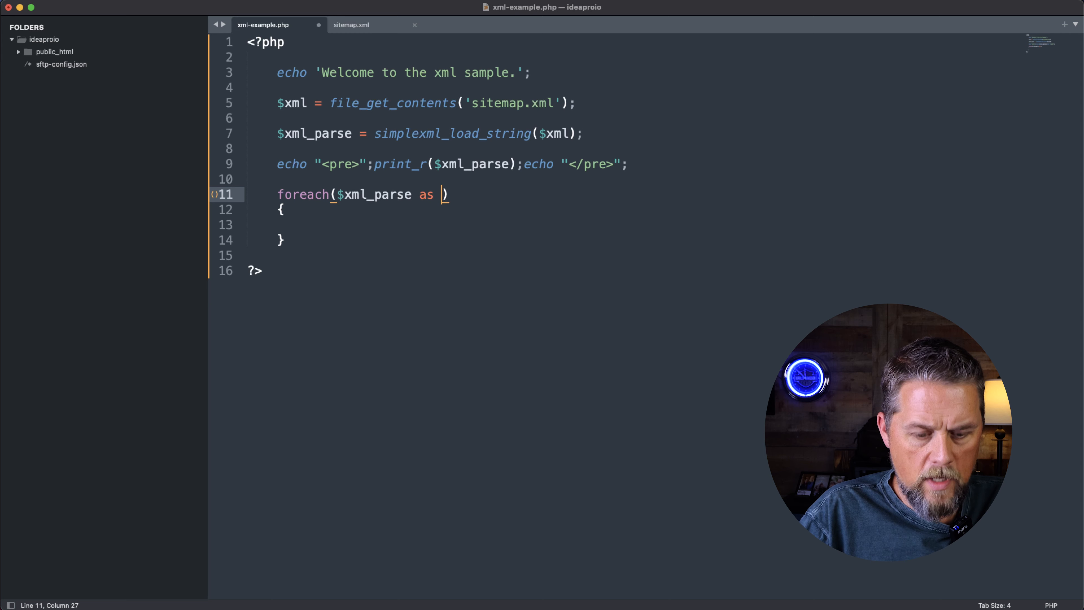
{"action": "type", "text": "$k"}
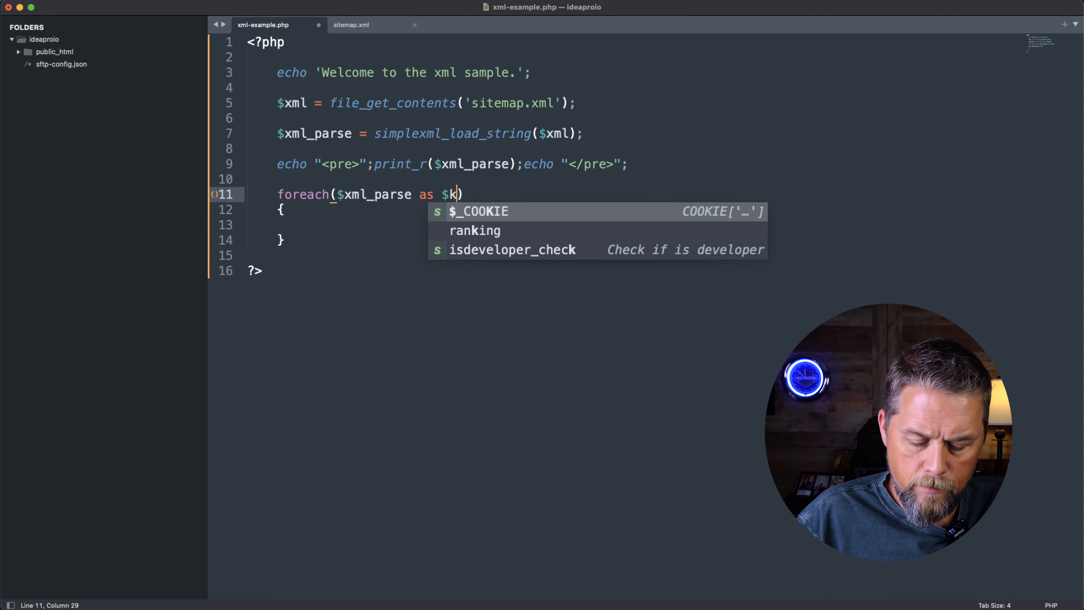
{"action": "type", "text": "=>$v"}
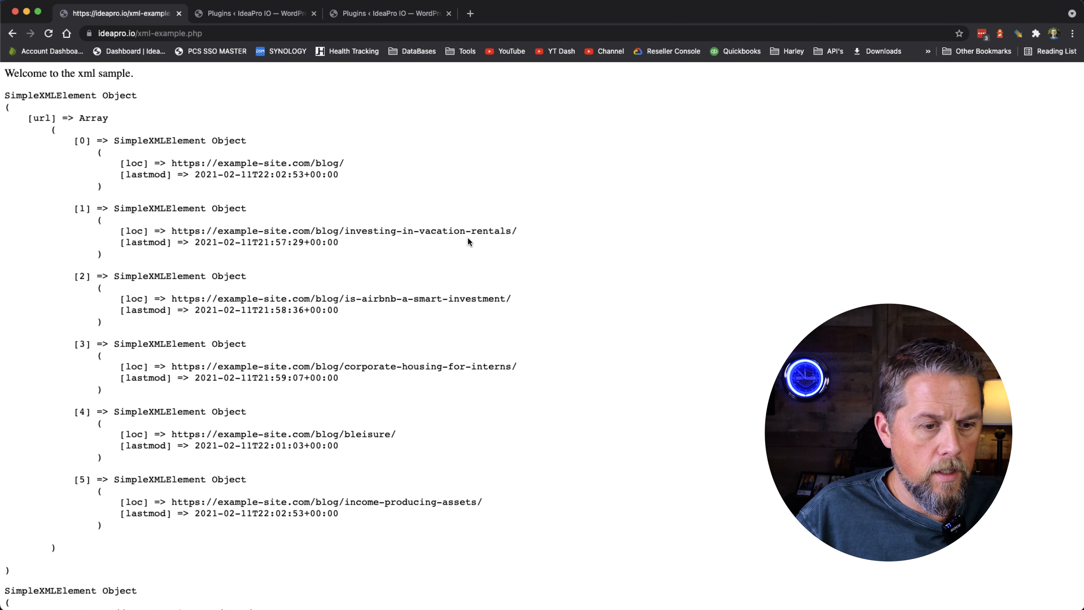
- Scroll through the SimpleXMLElement output and select one URL entry's loc and lastmod values
{"action": "scroll", "scroll_direction": "down", "scroll_amount": 3}
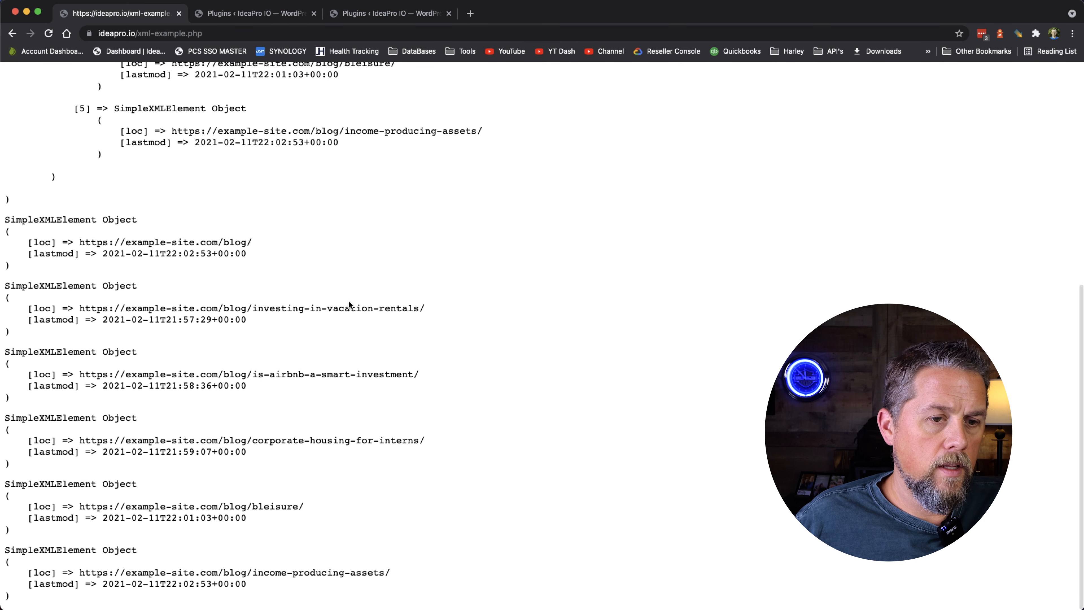
{"action": "left_click_drag", "start_coordinate": [28, 243], "coordinate": [138, 290]}
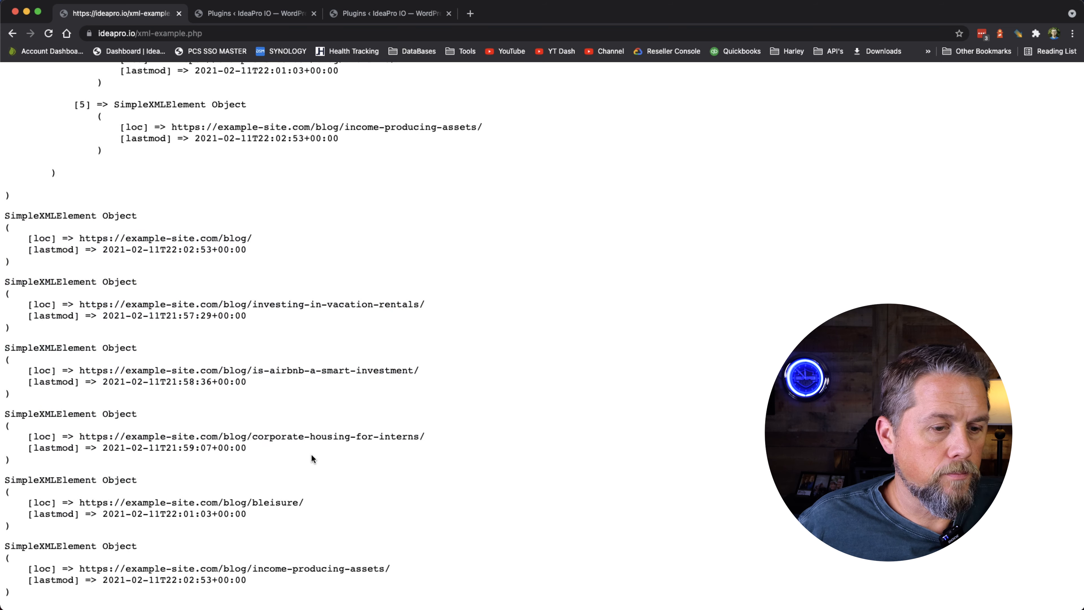
{"action": "scroll", "scroll_direction": "down", "scroll_amount": 3}
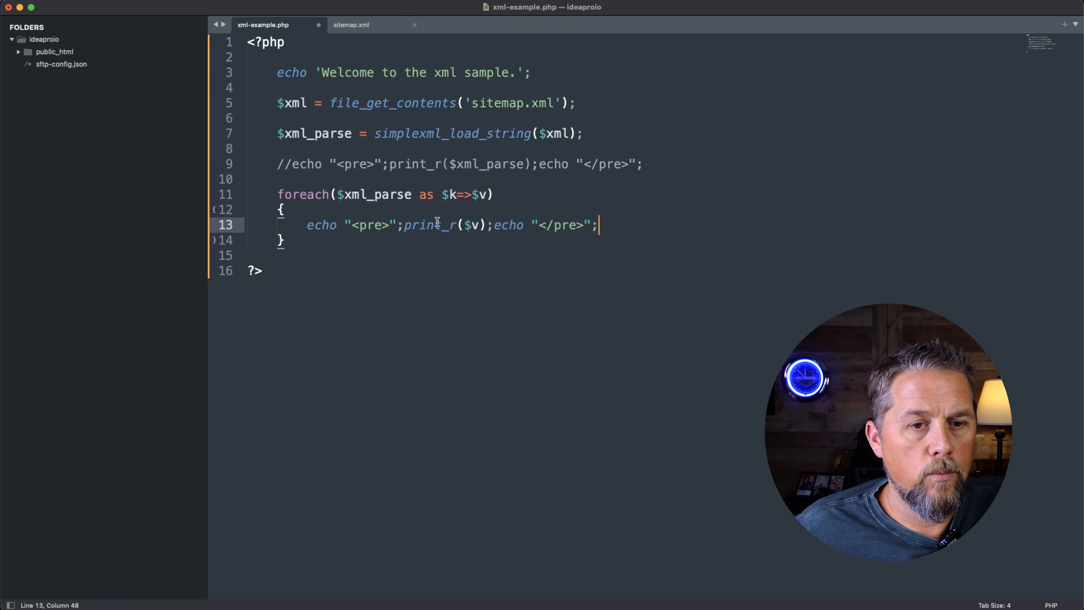
- Add echo $v->loc.'<br />'; inside the loop and save the file
{"action": "type", "text": "ec"}
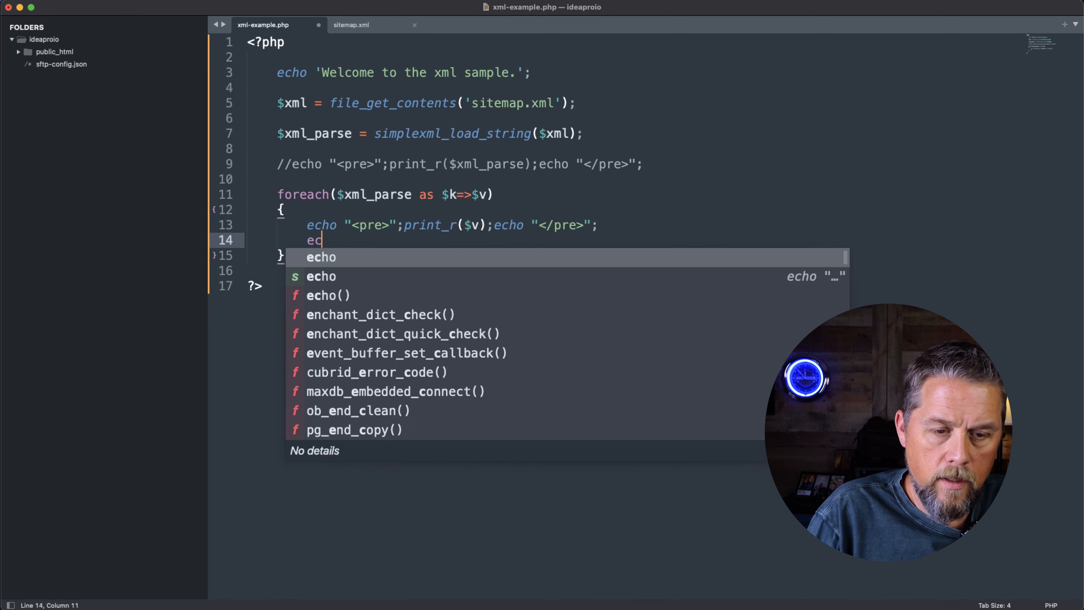
{"action": "type", "text": "ho $v"}
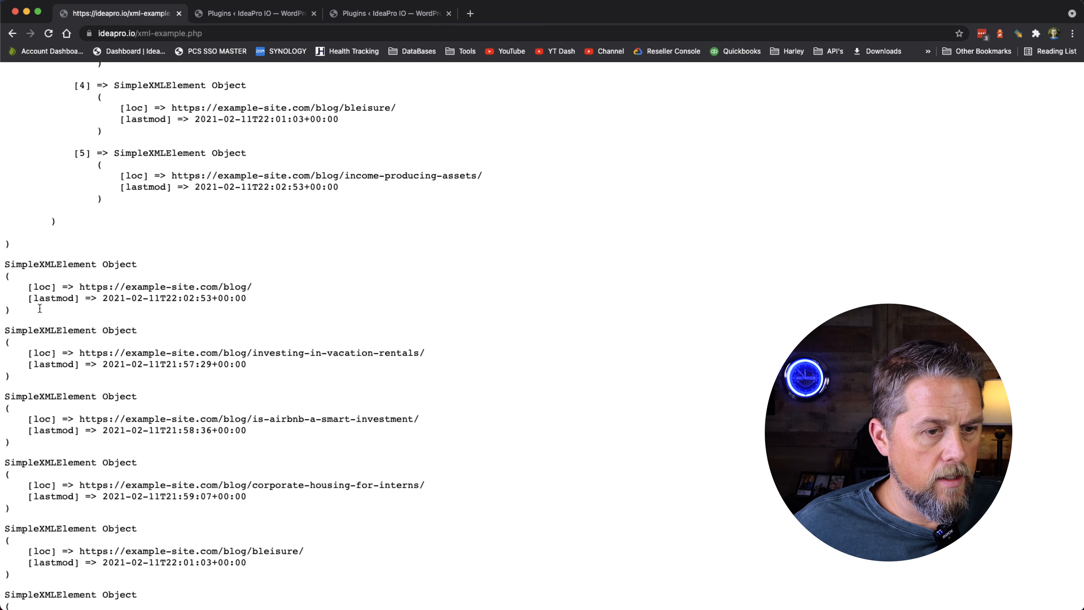
{"action": "double_click", "coordinate": [41, 286]}
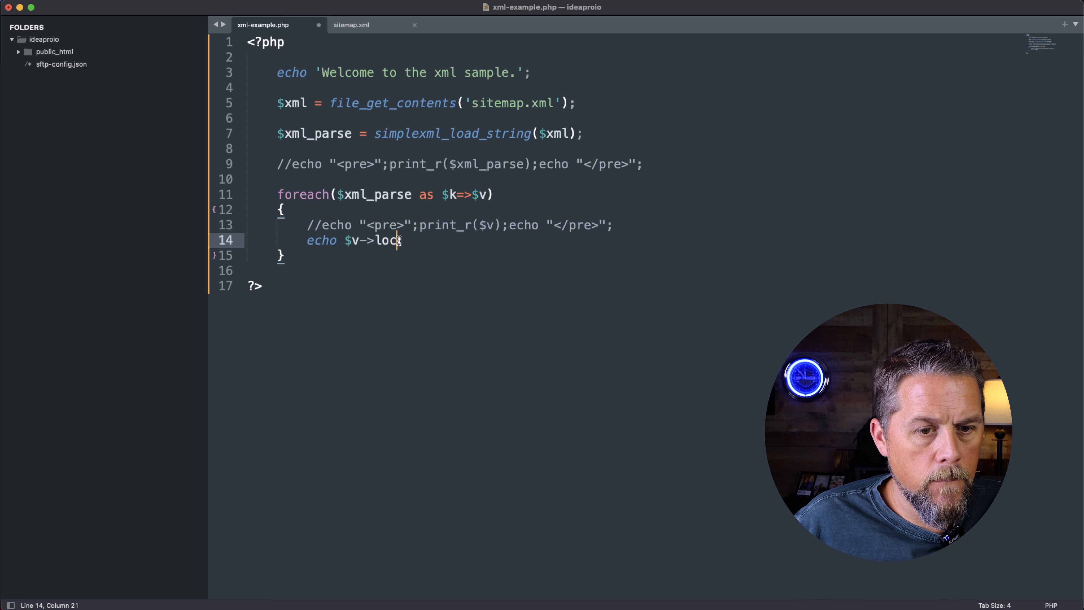
{"action": "type", "text": ".'';"}
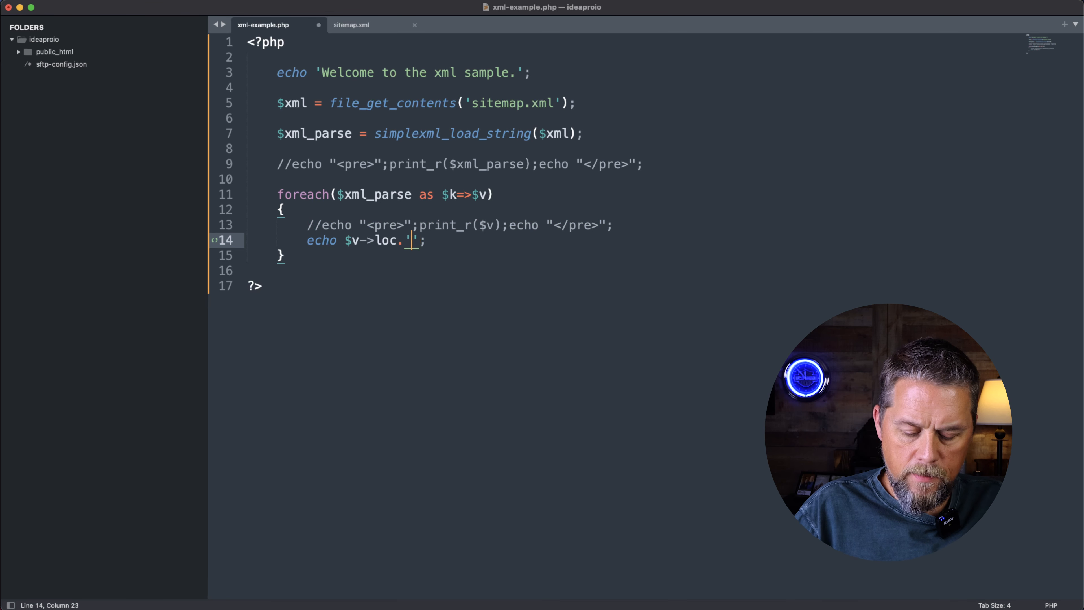
{"action": "type", "text": "<br />"}
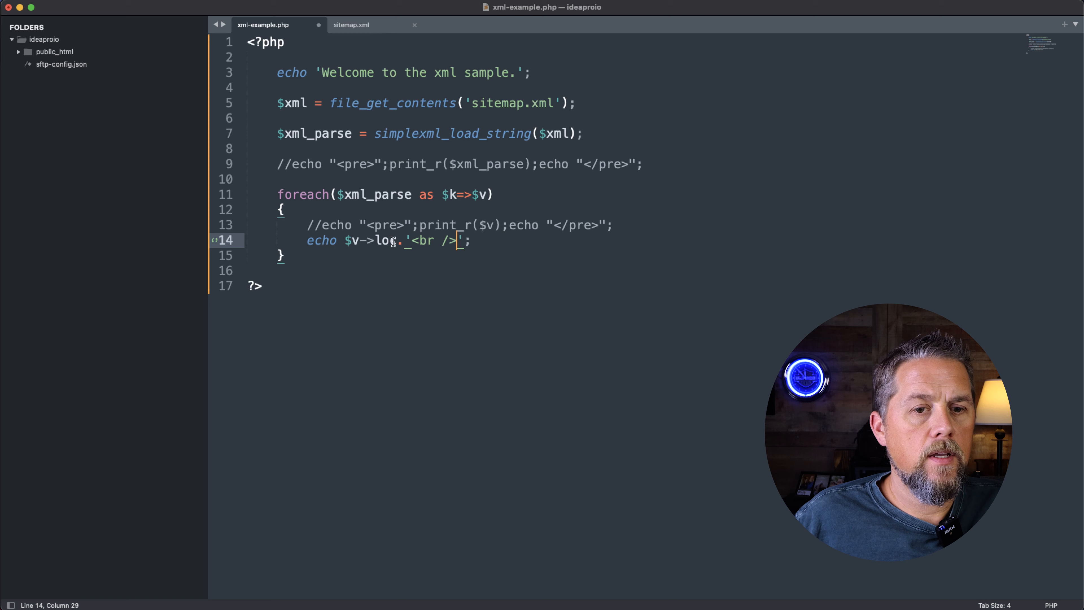
{"action": "key", "text": "cmd+s"}
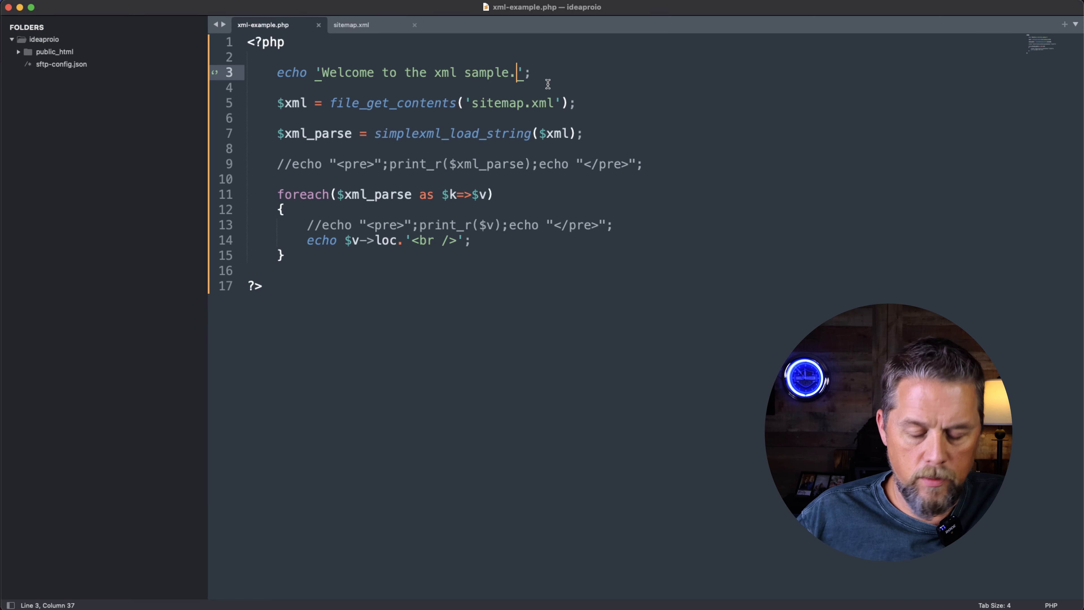
- Append <br /><br /> to the welcome echo string and select the simplexml_load_string name
{"action": "type", "text": "<br /><br />"}
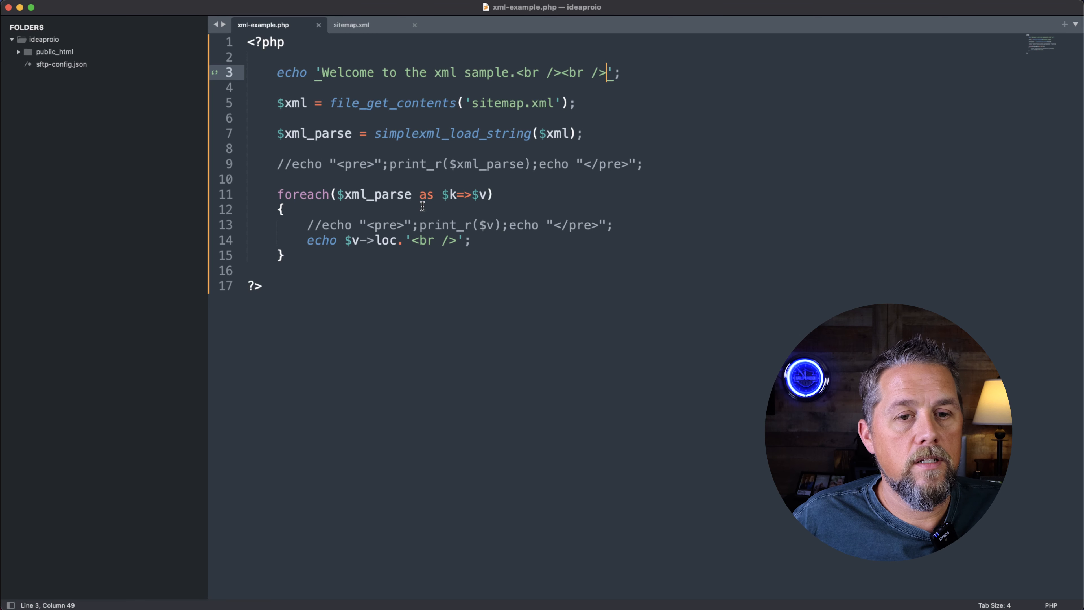
{"action": "double_click", "coordinate": [452, 133]}
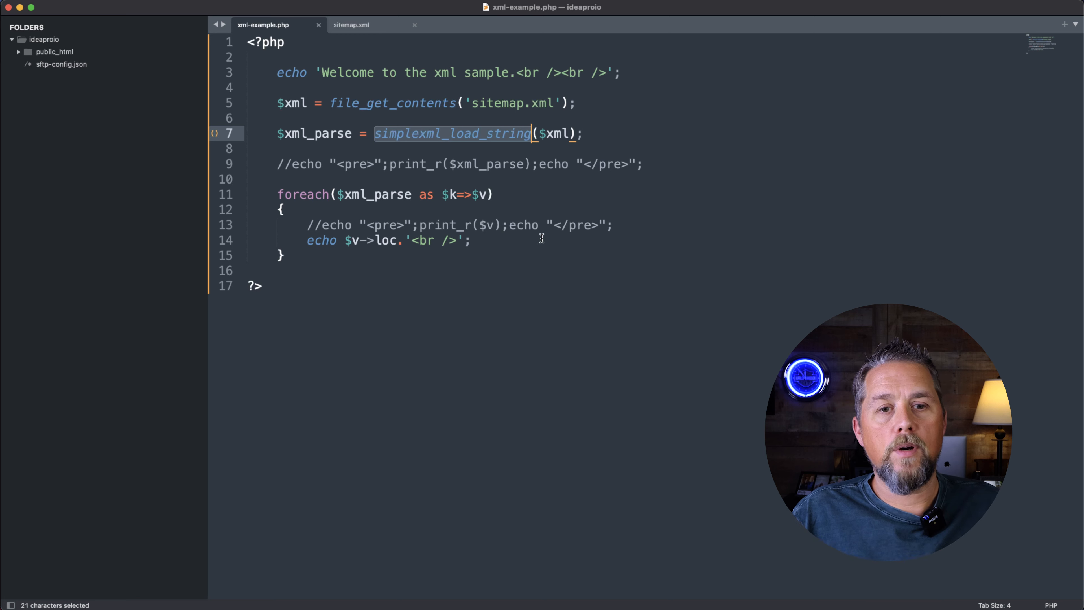